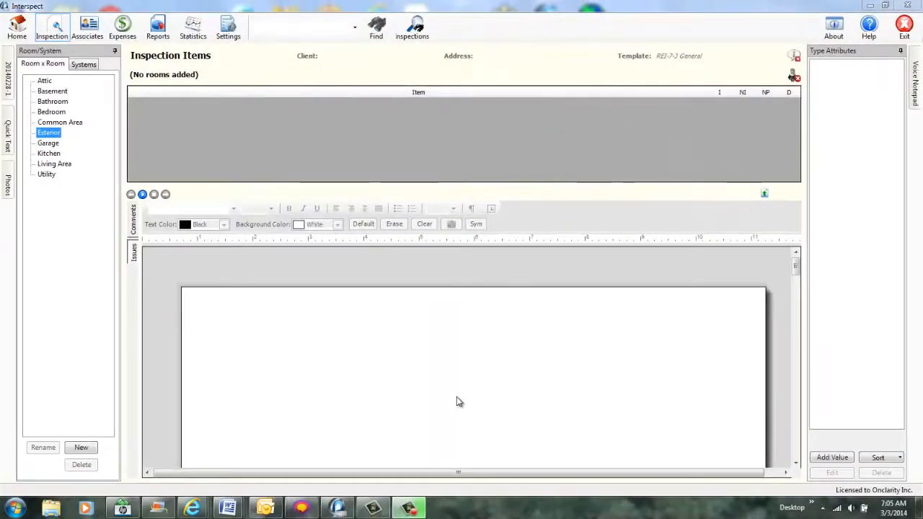
{"action": "mouse_move", "coordinate": [471, 397]}
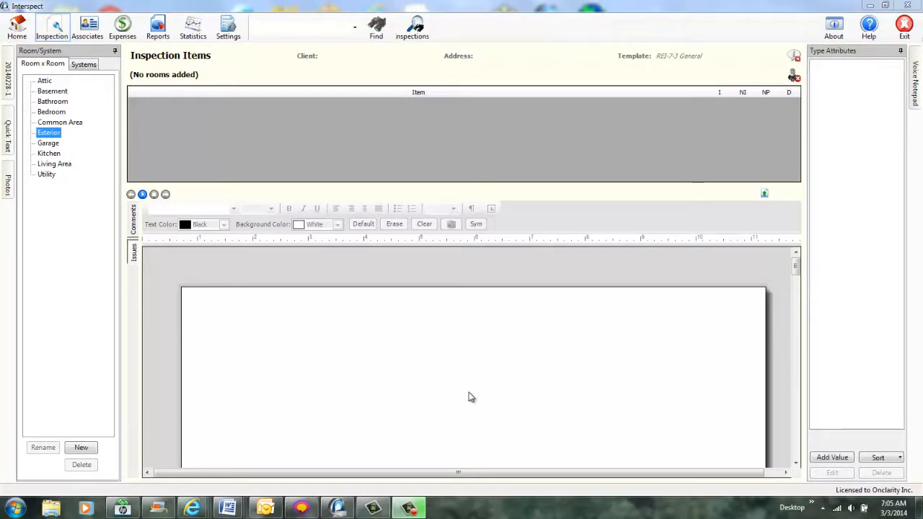
{"action": "mouse_move", "coordinate": [186, 257]}
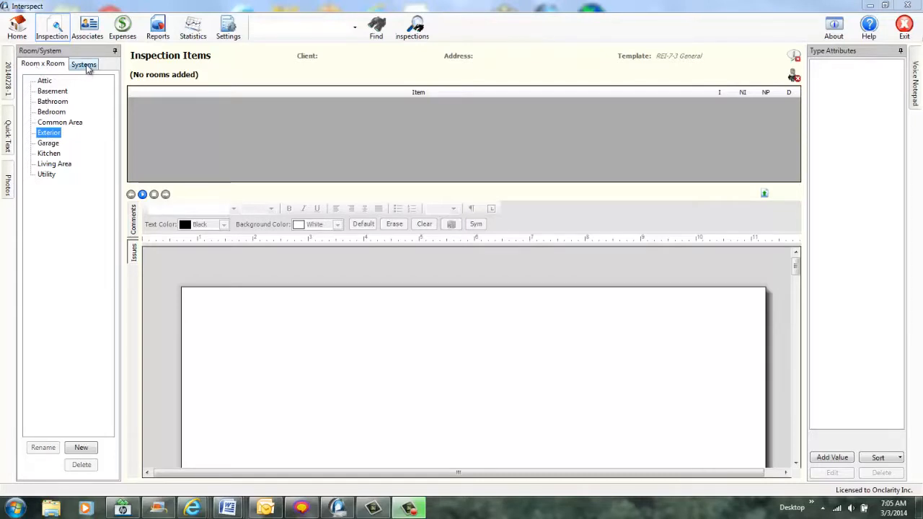
Step: Add an Exterior room to the inspection from the room-by-room list
{"action": "left_click", "coordinate": [84, 64]}
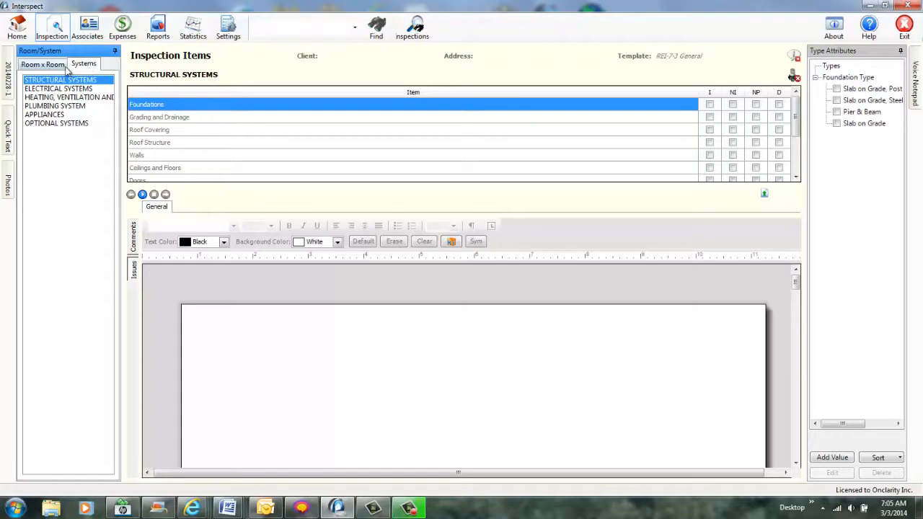
{"action": "left_click", "coordinate": [41, 64]}
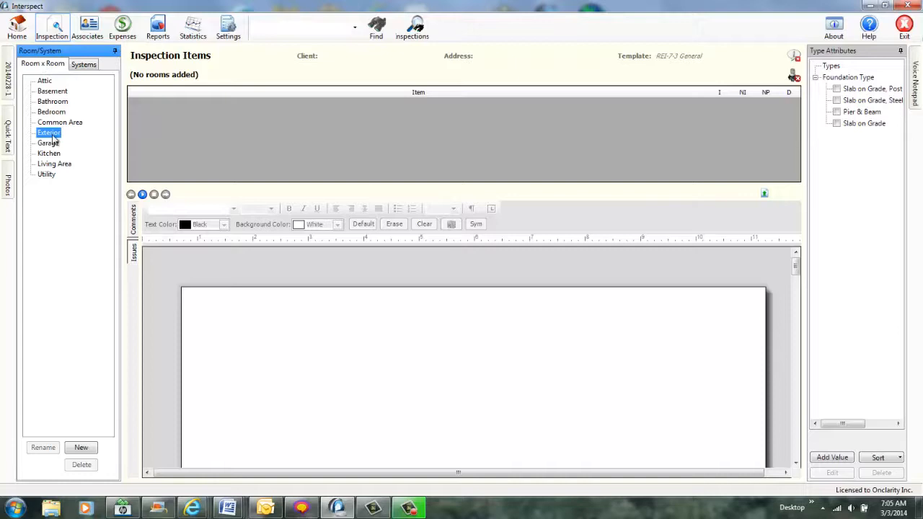
{"action": "mouse_move", "coordinate": [64, 188]}
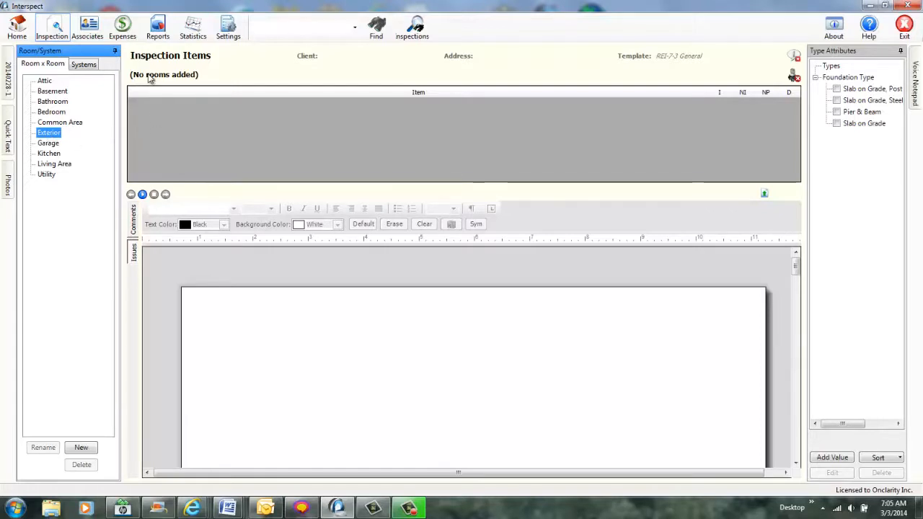
{"action": "mouse_move", "coordinate": [482, 172]}
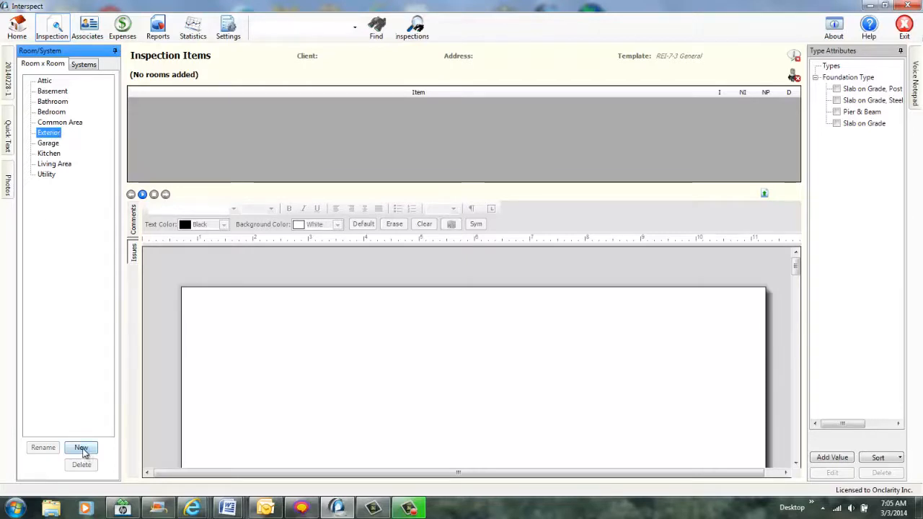
{"action": "left_click", "coordinate": [80, 448]}
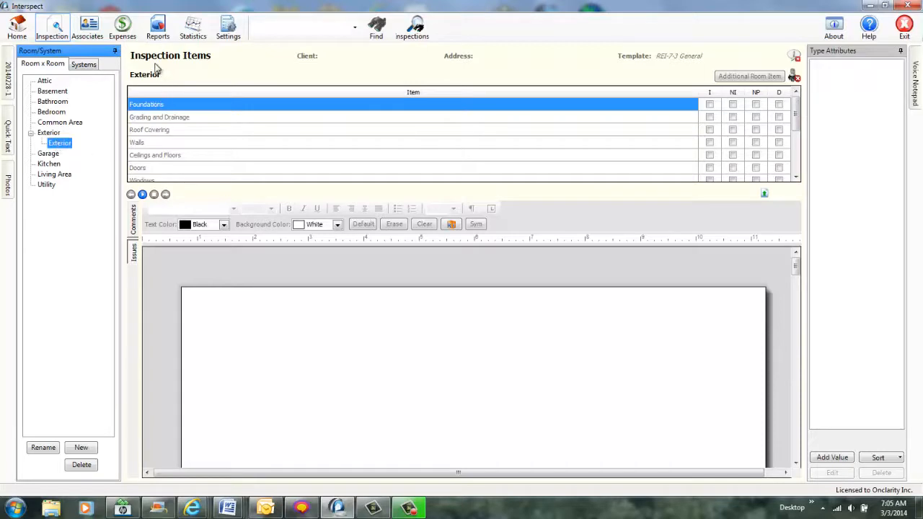
{"action": "mouse_move", "coordinate": [165, 167]}
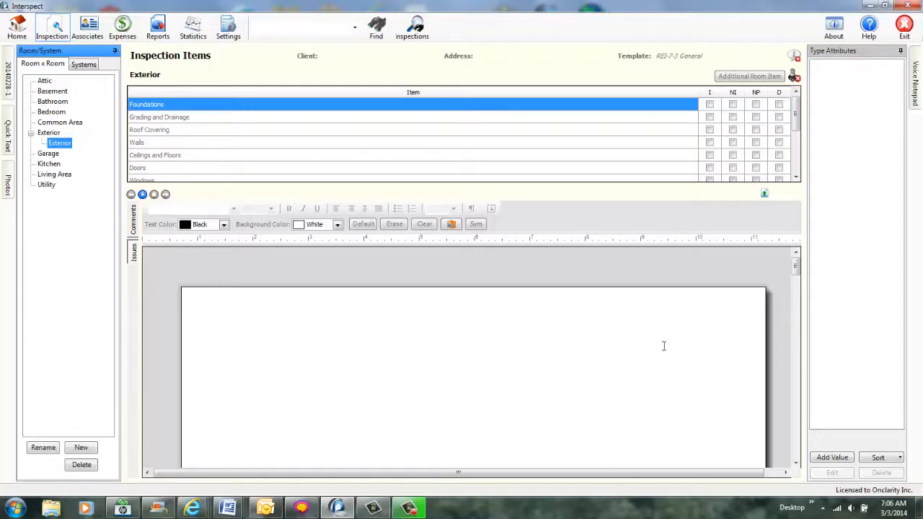
{"action": "mouse_move", "coordinate": [504, 314]}
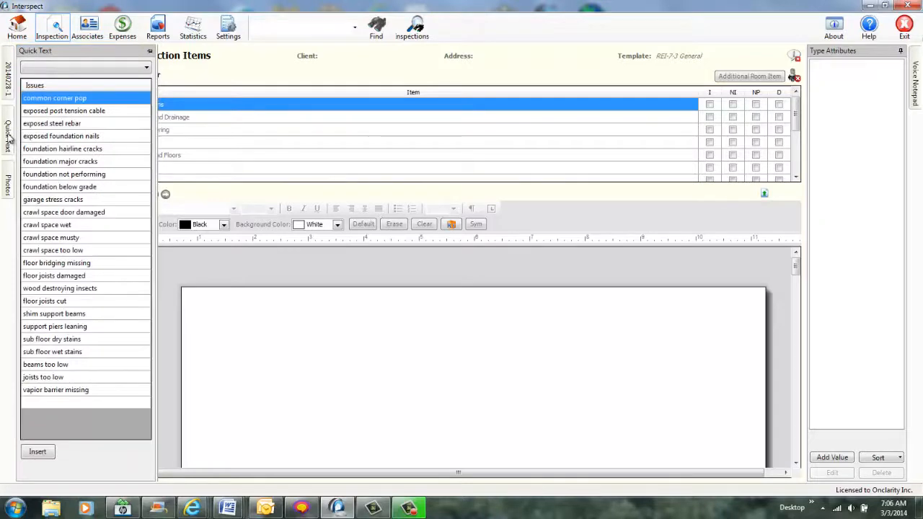
Step: Dismiss the quick-text issues list to reach Ceilings and Floors
{"action": "left_click", "coordinate": [64, 110]}
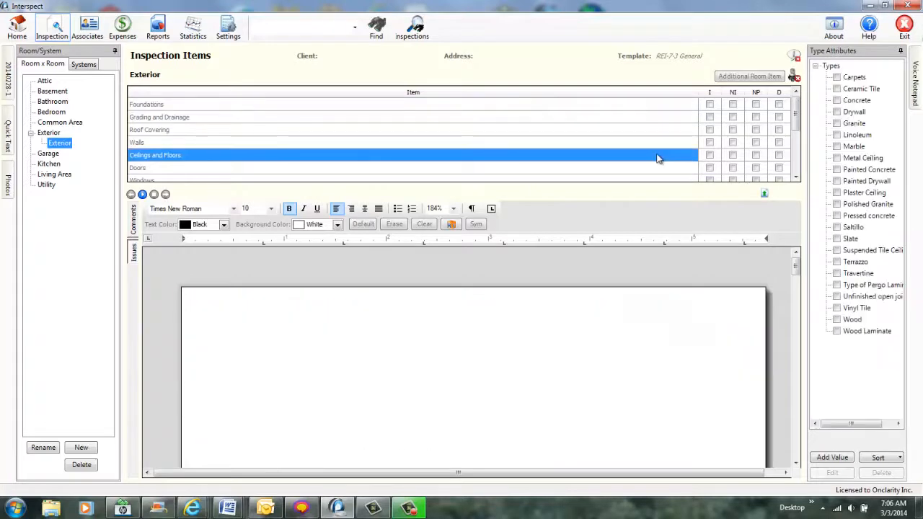
{"action": "mouse_move", "coordinate": [659, 168]}
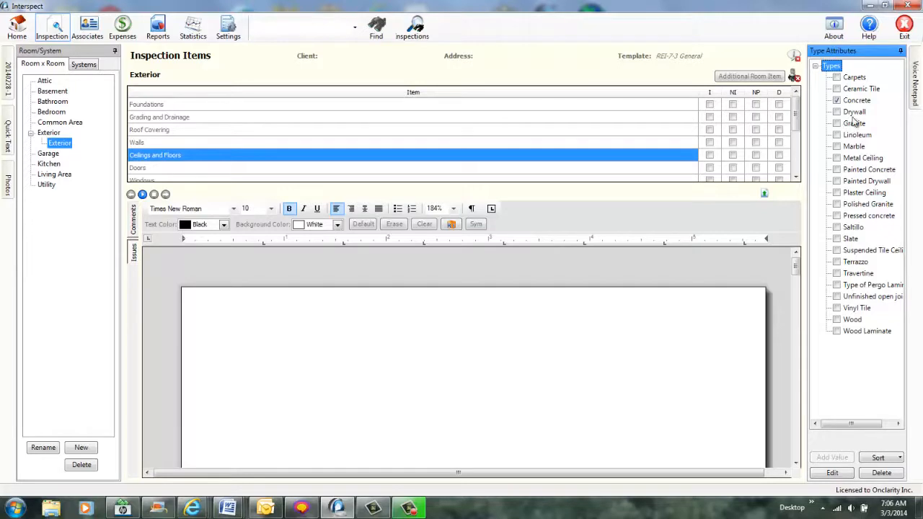
{"action": "mouse_move", "coordinate": [586, 188]}
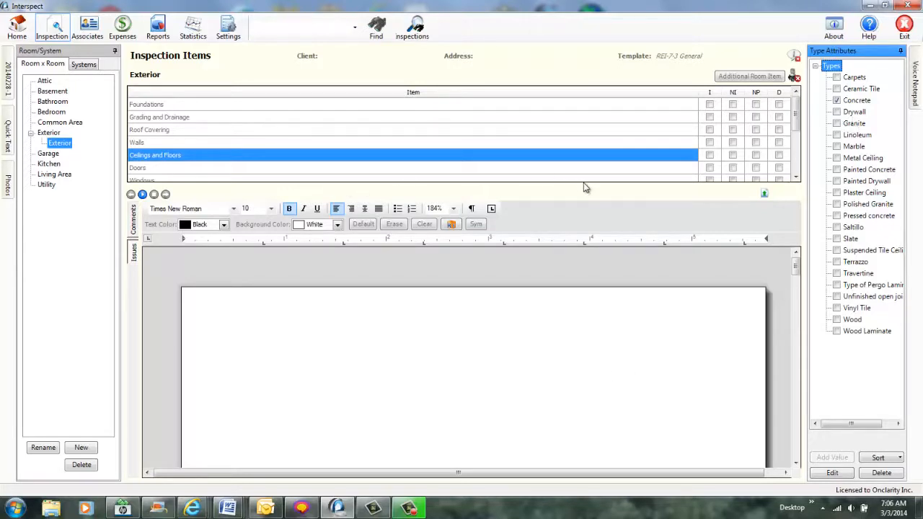
{"action": "mouse_move", "coordinate": [577, 194]}
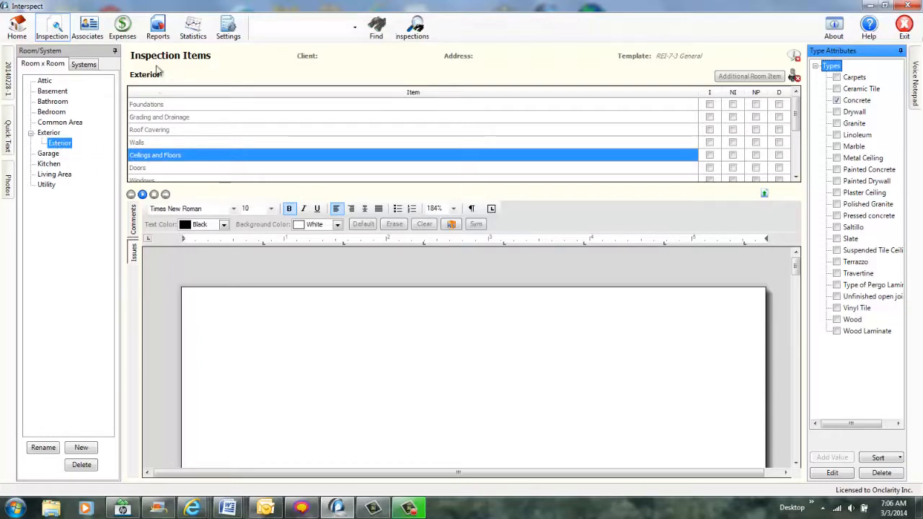
{"action": "mouse_move", "coordinate": [212, 130]}
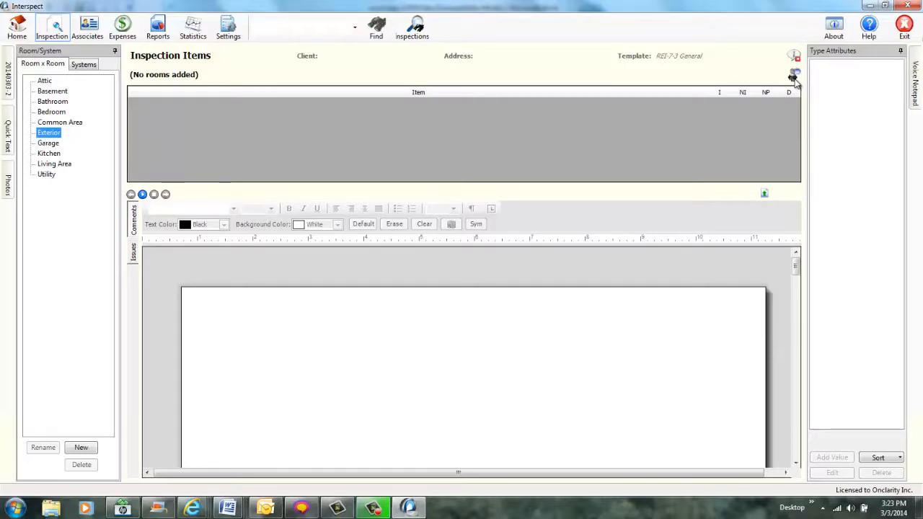
Step: Dictate by voice: add Exterior room, mark Foundations I and D, tick Brick for Walls
{"action": "left_click", "coordinate": [48, 133]}
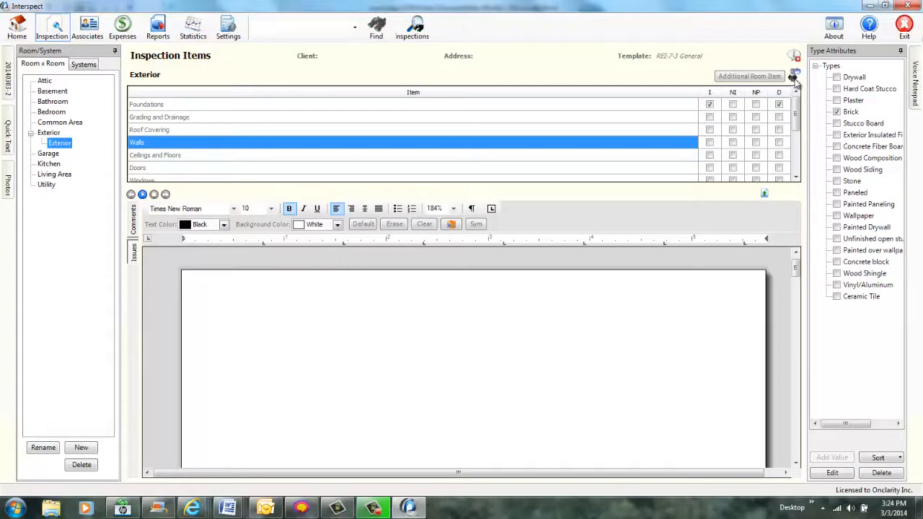
Step: Dictate the Doors weather-strip comment with 'entry' as the room, marked I and D
{"action": "left_click", "coordinate": [836, 147]}
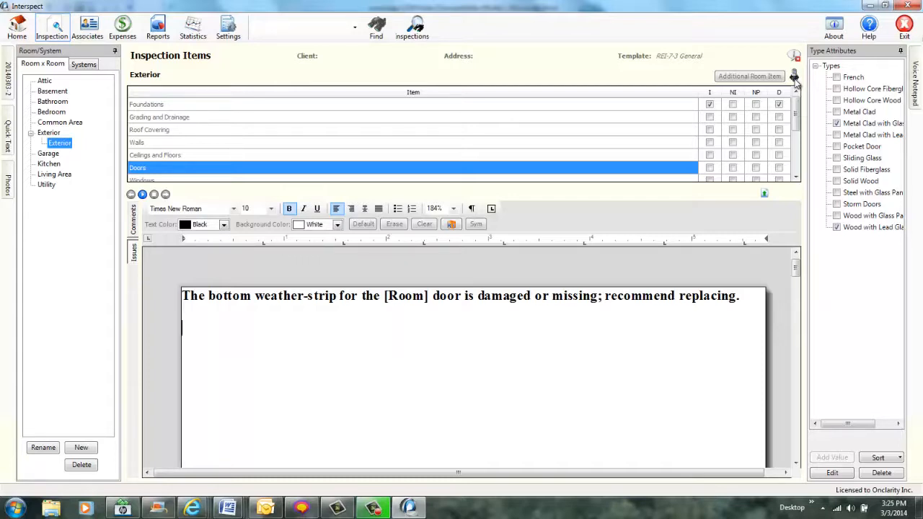
{"action": "type", "text": "entry"}
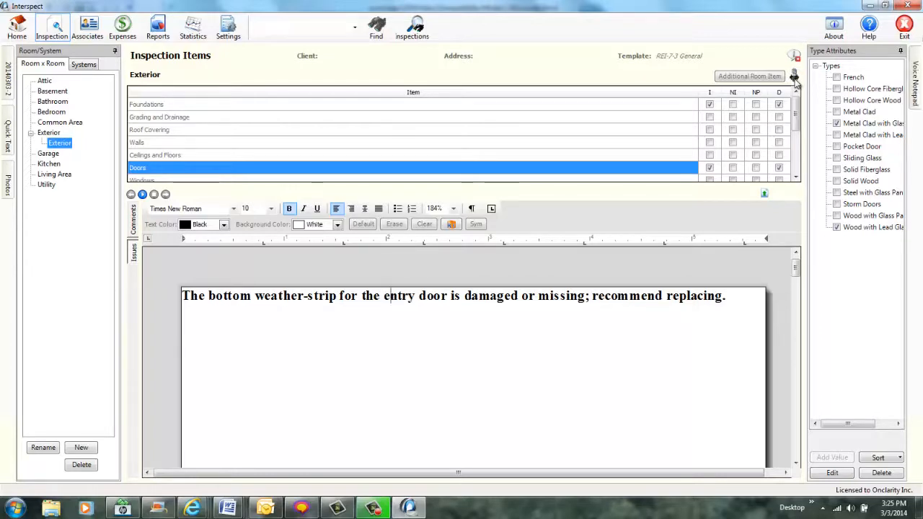
Step: Dictate Branch Circuits comments: GFCI functional, GFI reset for exterior receptacles in the garage
{"action": "left_click", "coordinate": [142, 167]}
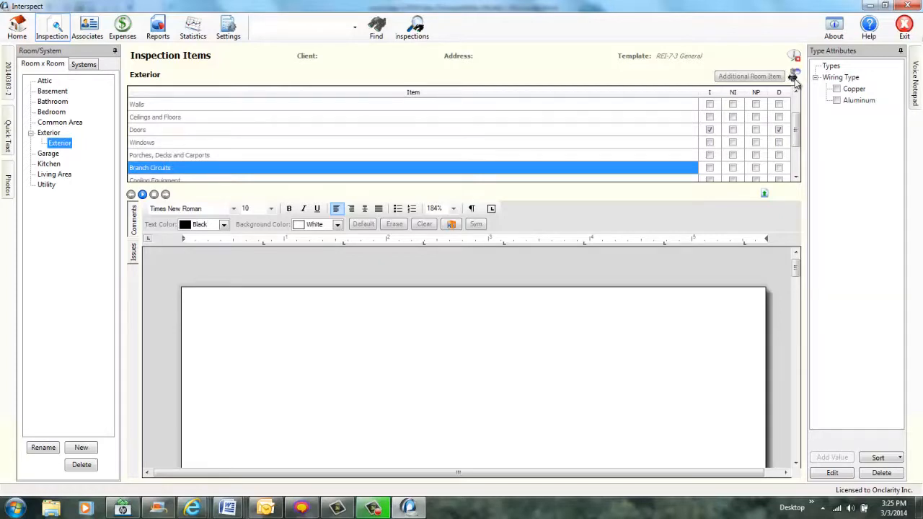
{"action": "type", "text": "Ground fault circuit interrupter provided for safety and was functional at time of inspection."}
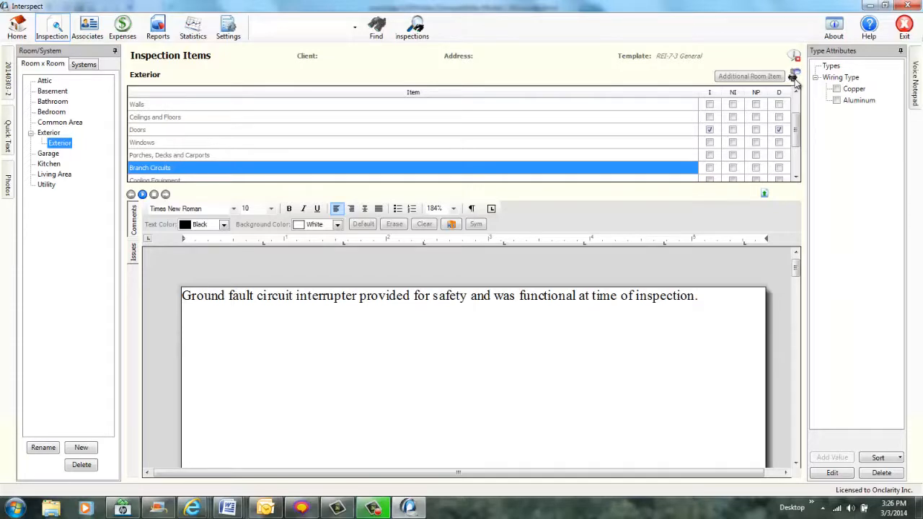
{"action": "type", "text": "The GFI reset for the exterior receptacles is located in the [Room] and is functional at time of the inspection."}
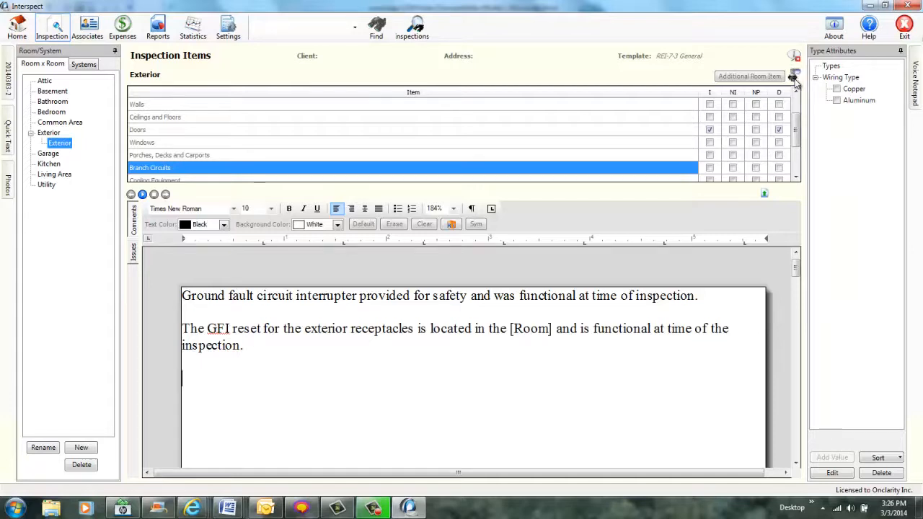
{"action": "type", "text": "garage"}
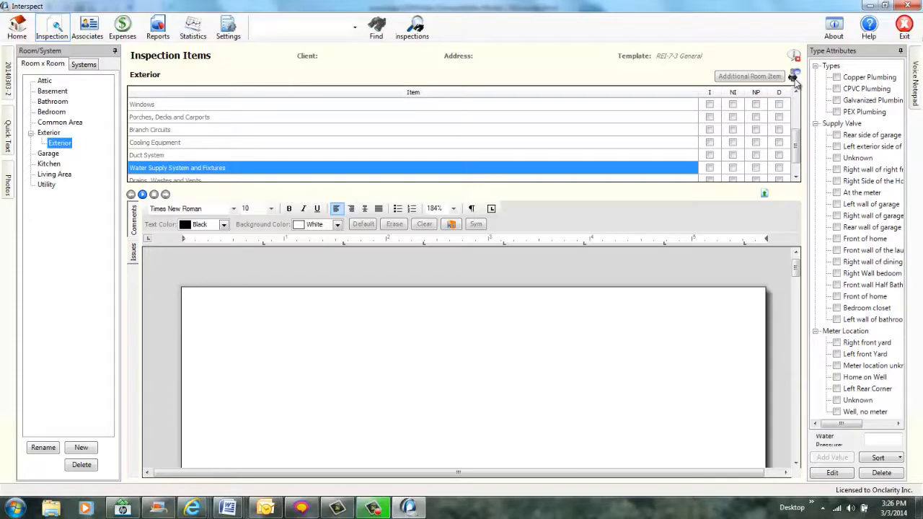
Step: Dictate the main shut-off valve comment, placing it on the exterior of the home
{"action": "type", "text": "The main shut-off valve is located on the [Location] wall of the [Room] of the home."}
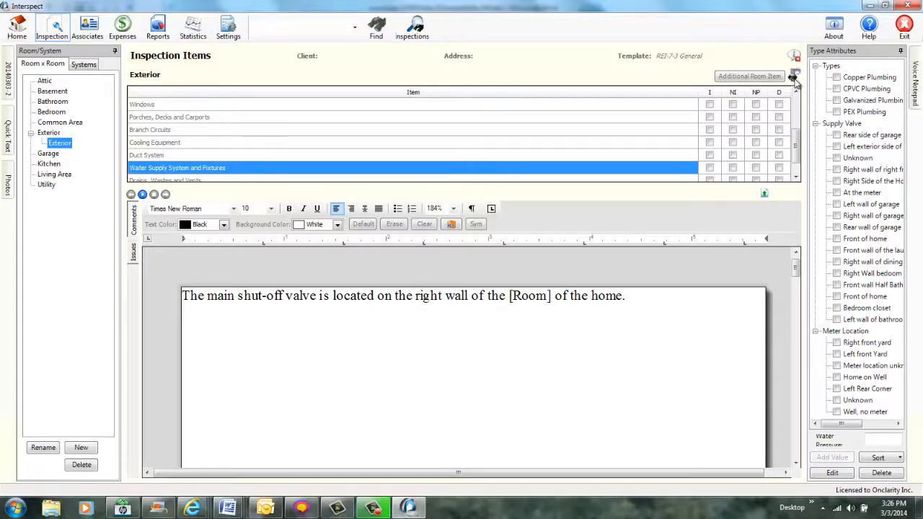
{"action": "type", "text": "exterior"}
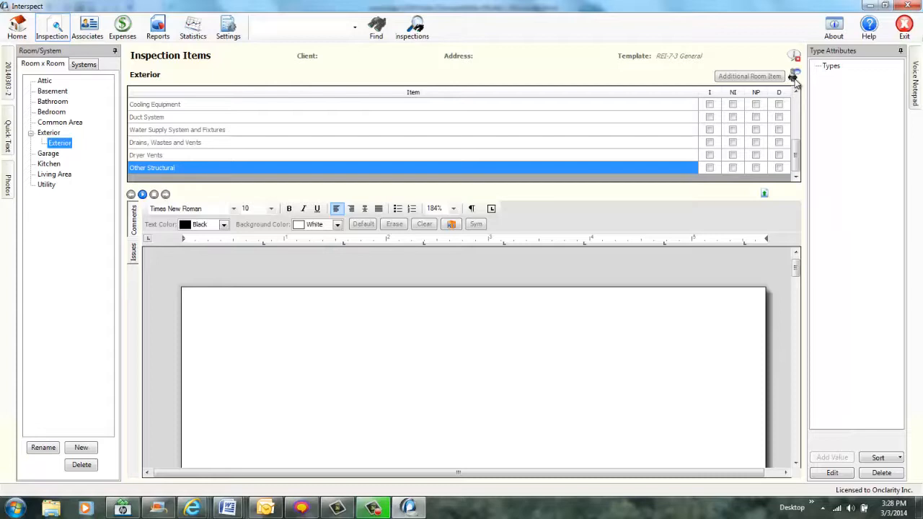
Step: Dictate the driveway/sidewalk comment on Other Structural and mark it I and D
{"action": "type", "text": "No problems observed with the driveway at time of the inspection."}
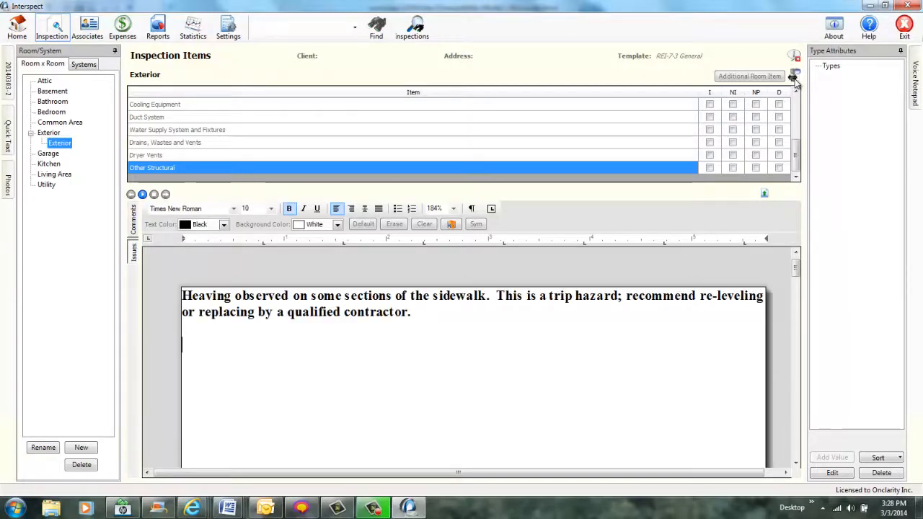
{"action": "left_click", "coordinate": [709, 167]}
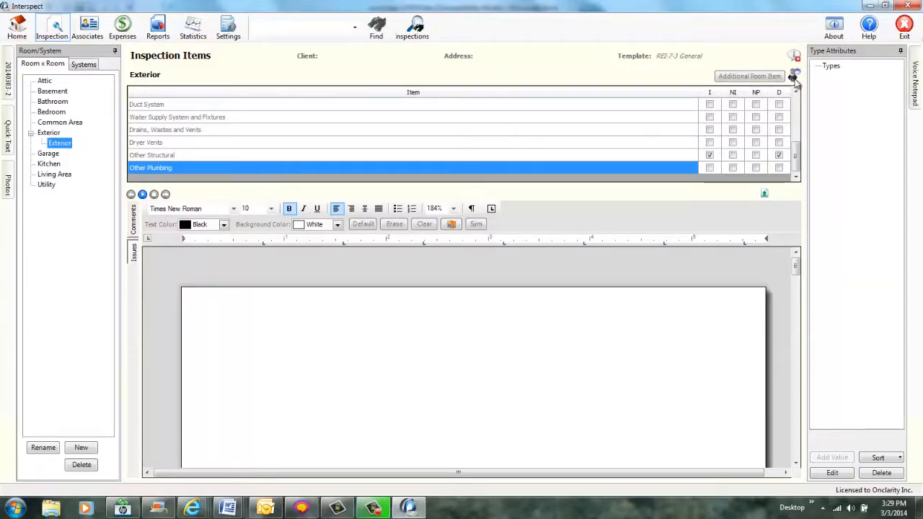
Step: Fill the service panel comment: 150-amp main breaker on the right wall of the garage
{"action": "left_click", "coordinate": [48, 154]}
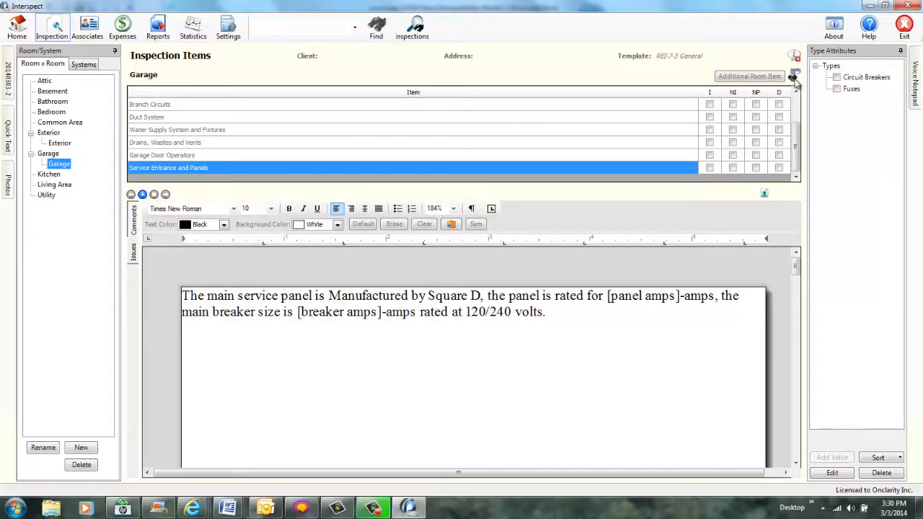
{"action": "type", "text": "200"}
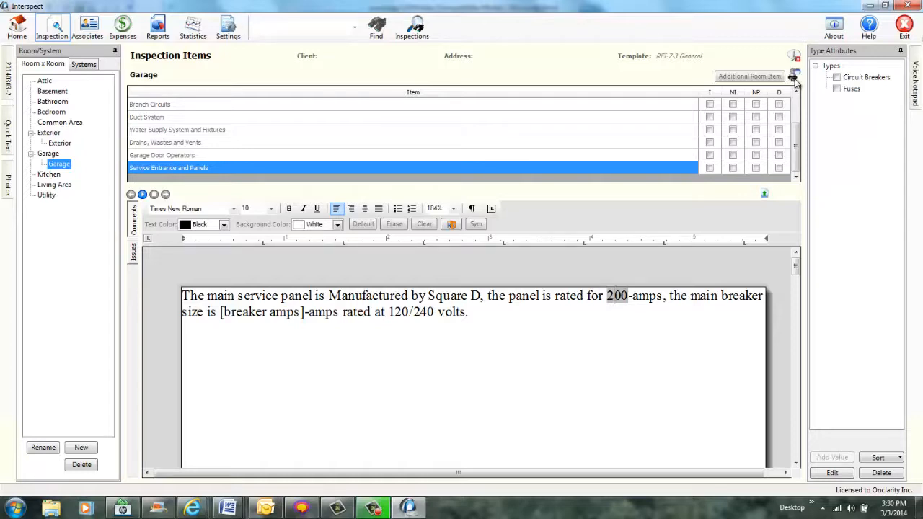
{"action": "type", "text": "150"}
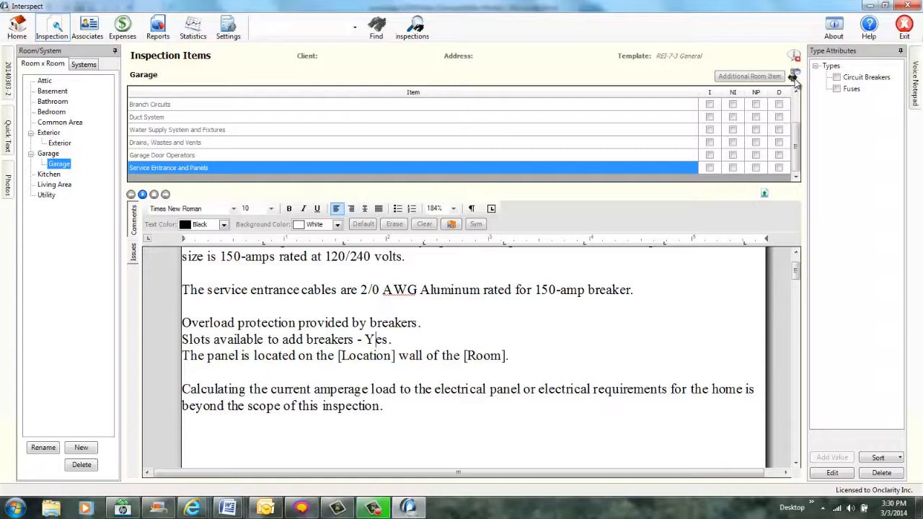
{"action": "type", "text": "right"}
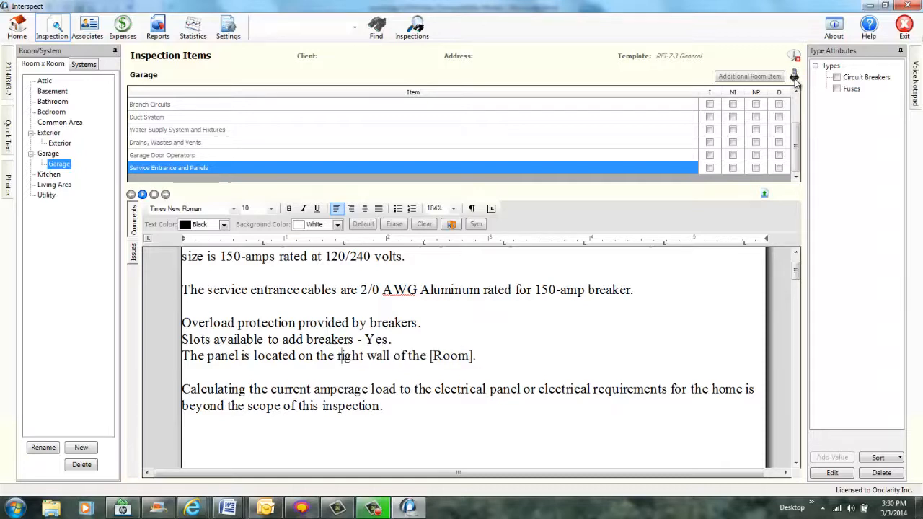
{"action": "type", "text": "garage"}
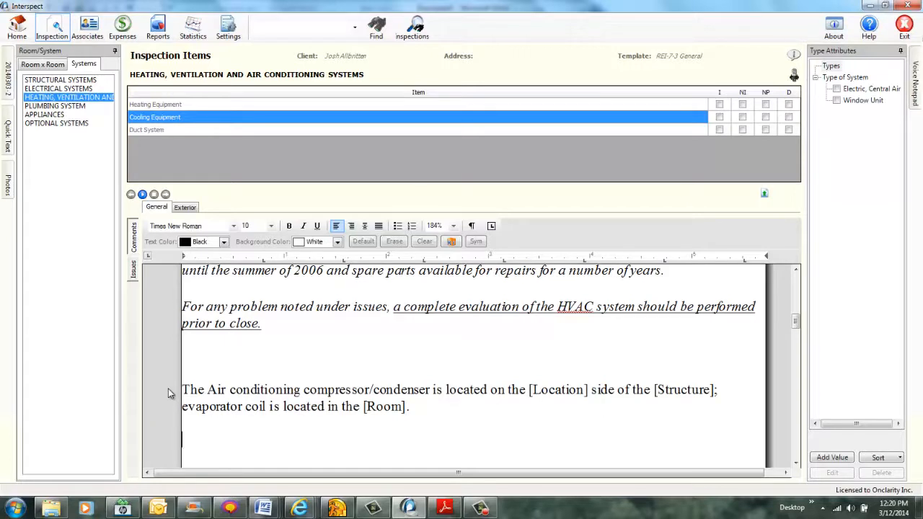
Step: Fill the condenser location as left and the evaporator coil room as upper attic
{"action": "type", "text": "left"}
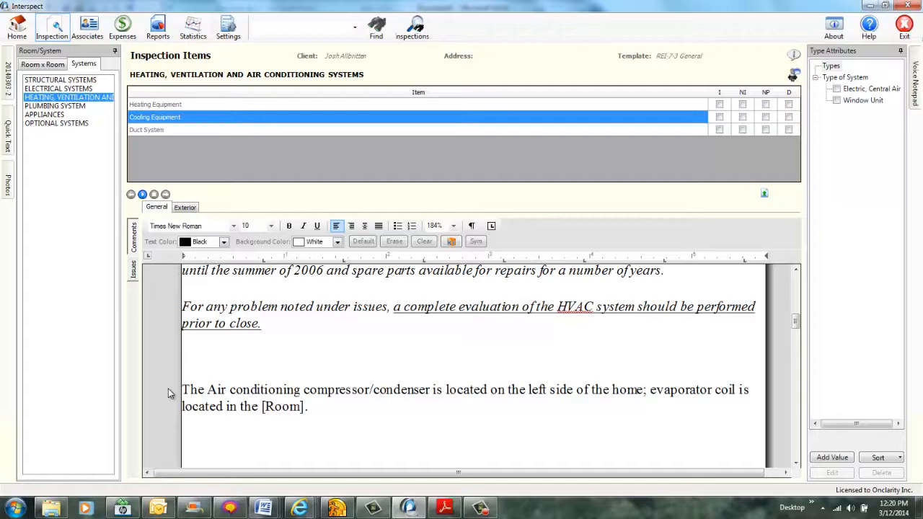
{"action": "type", "text": "upper attic"}
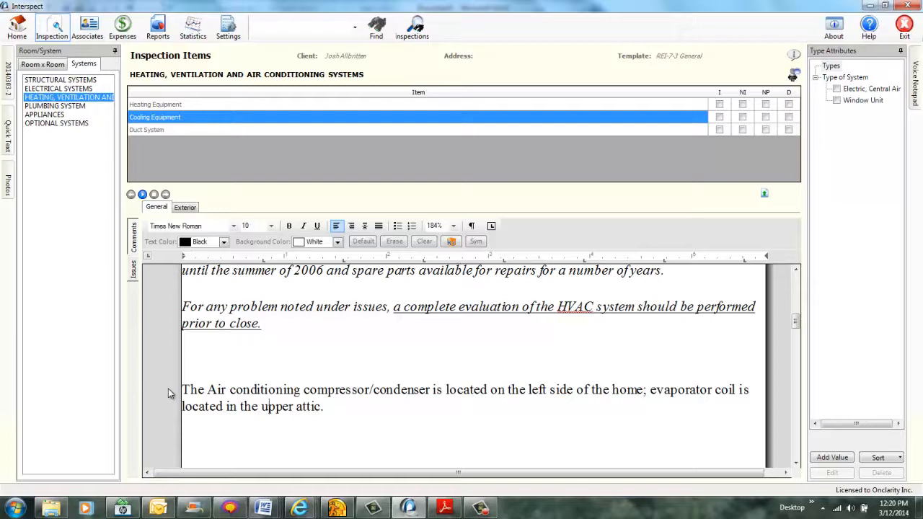
Step: Insert the Trane condenser quick-text paragraph with model number 4TTR3048D1000AA
{"action": "scroll", "scroll_direction": "down", "scroll_amount": 3}
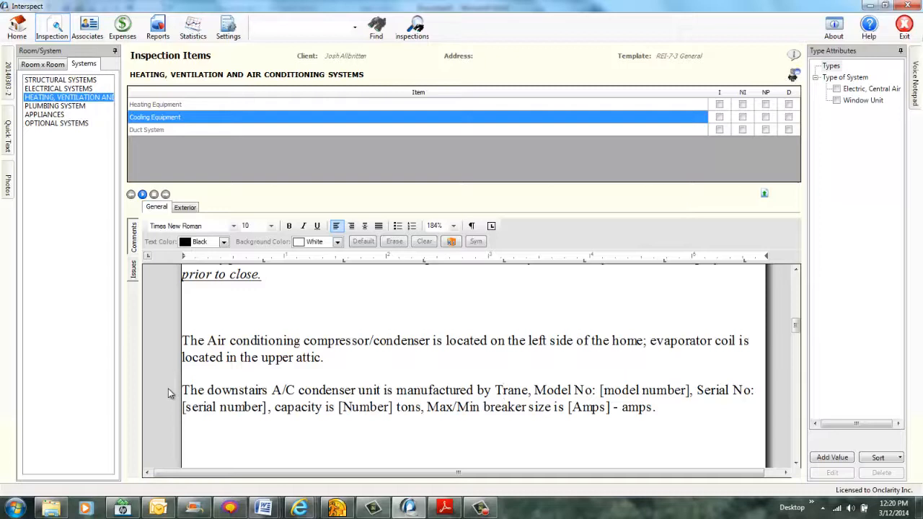
{"action": "left_click", "coordinate": [501, 390]}
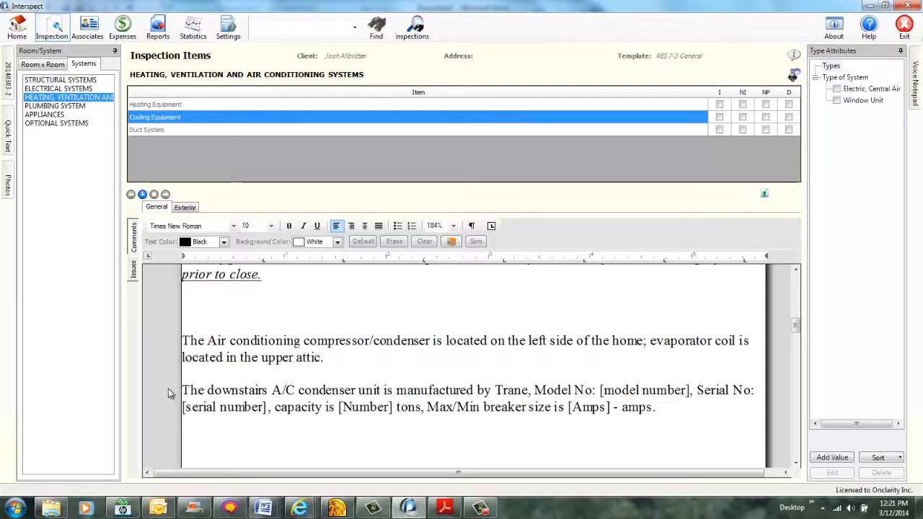
{"action": "type", "text": "4TTR3048D1000AA"}
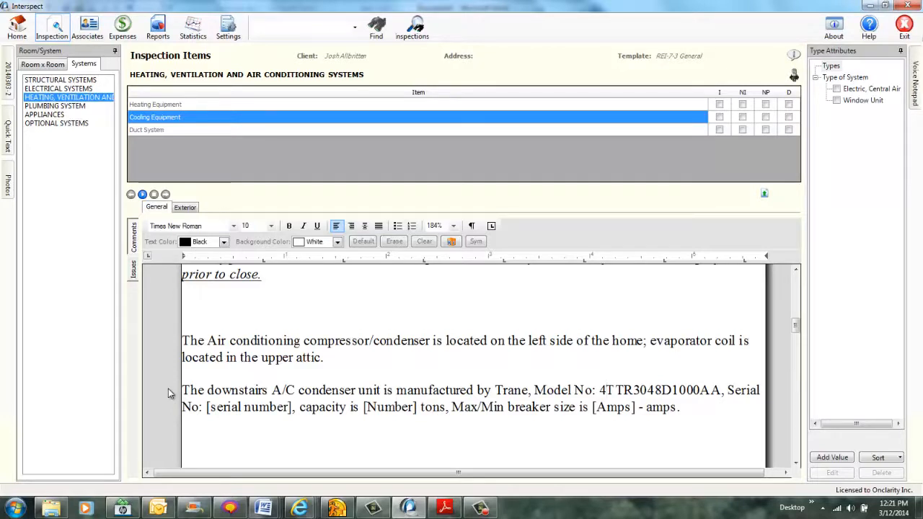
Step: Dictate serial number 10393XHY5F and four tons into the condenser paragraph, then enter 50 for breaker size
{"action": "left_click", "coordinate": [606, 389]}
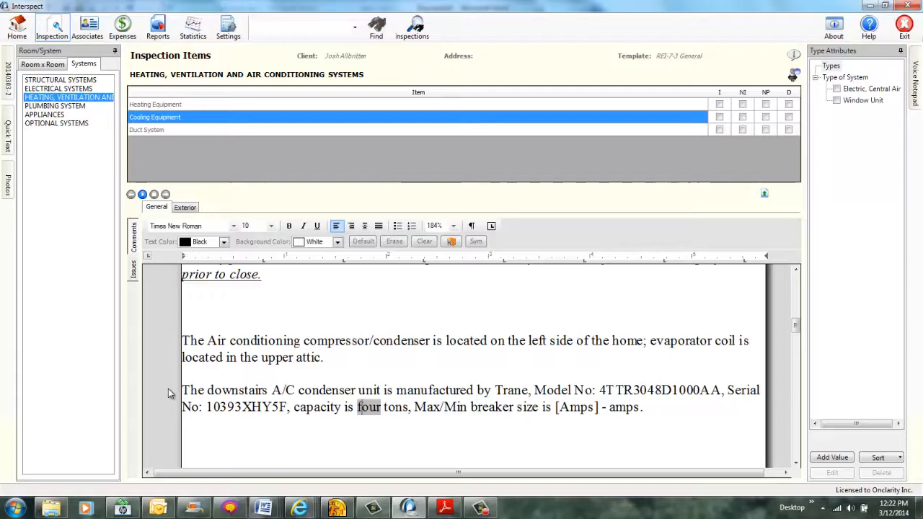
{"action": "type", "text": "50-amps rated at 120/240 volts."}
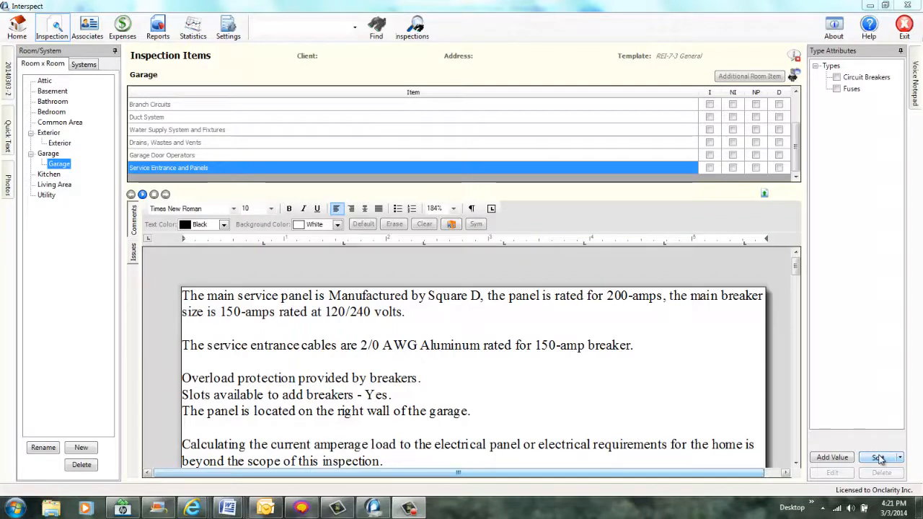
Step: In Exterior > Walls Issues, enter 'front porch' as the Room and add the [PHOTO] voice tag
{"action": "left_click", "coordinate": [59, 143]}
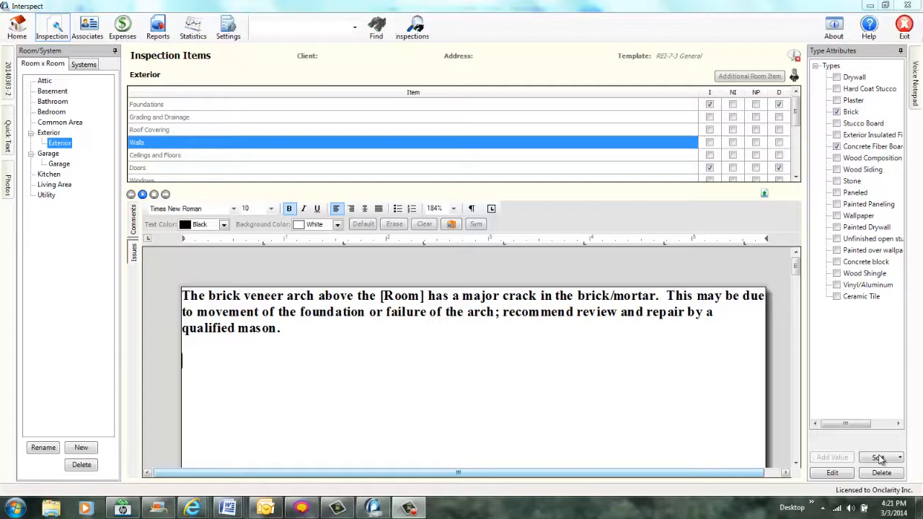
{"action": "type", "text": "front porch"}
{"action": "type", "text": "[PHOTO]"}
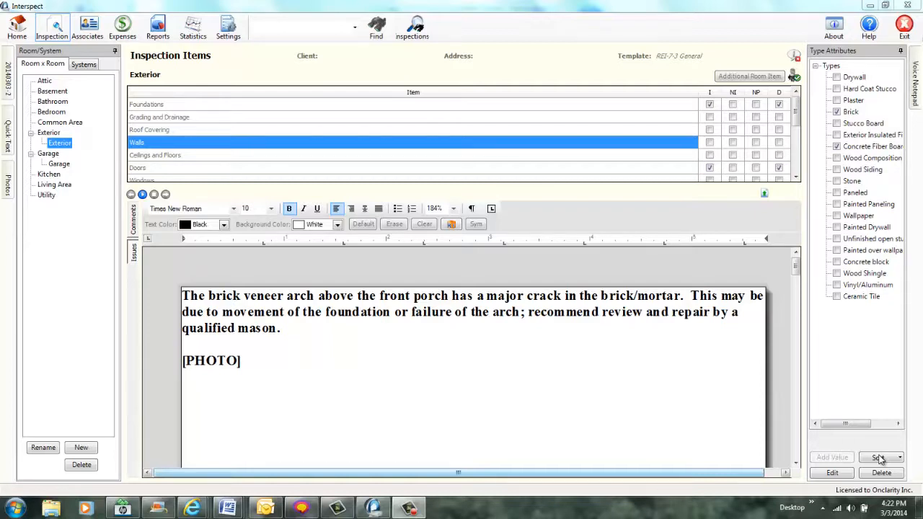
{"action": "left_click", "coordinate": [182, 393]}
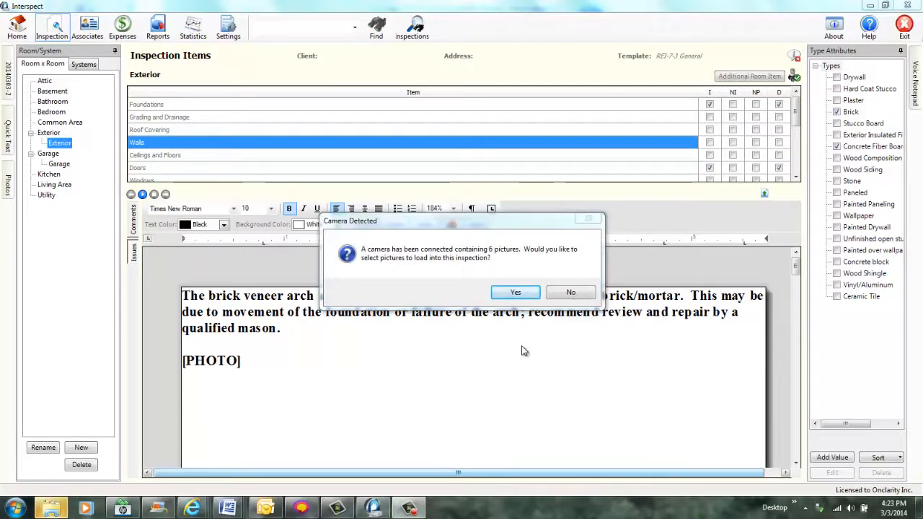
{"action": "mouse_move", "coordinate": [551, 347]}
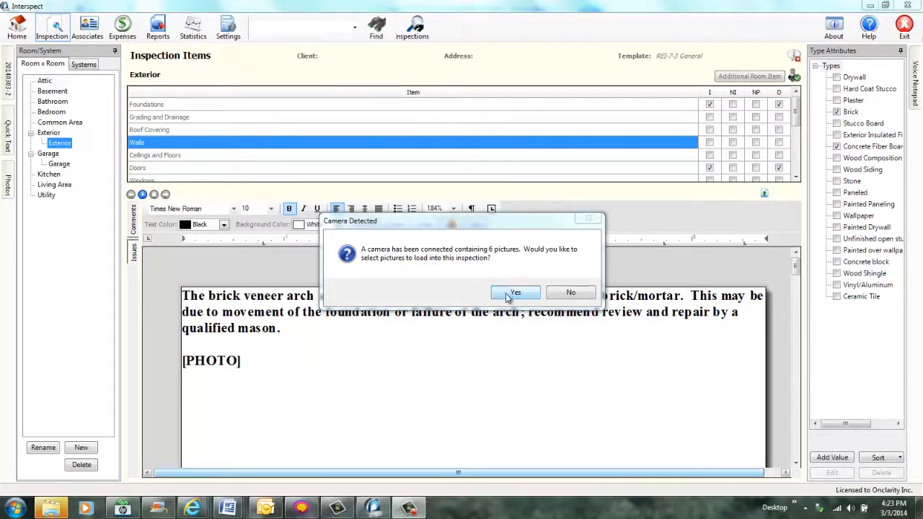
Step: Accept the detected camera and import the brick crack close-up and brick arch photos into the inspection
{"action": "left_click", "coordinate": [514, 292]}
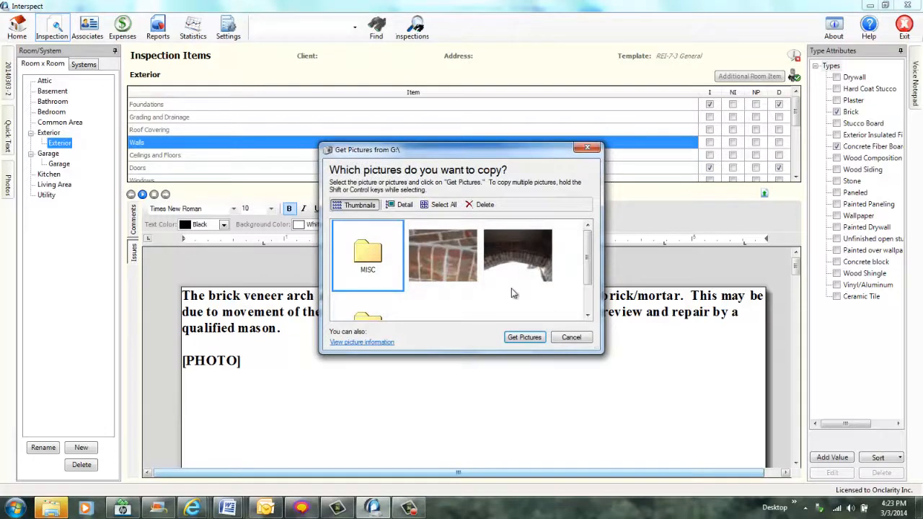
{"action": "left_click", "coordinate": [443, 255]}
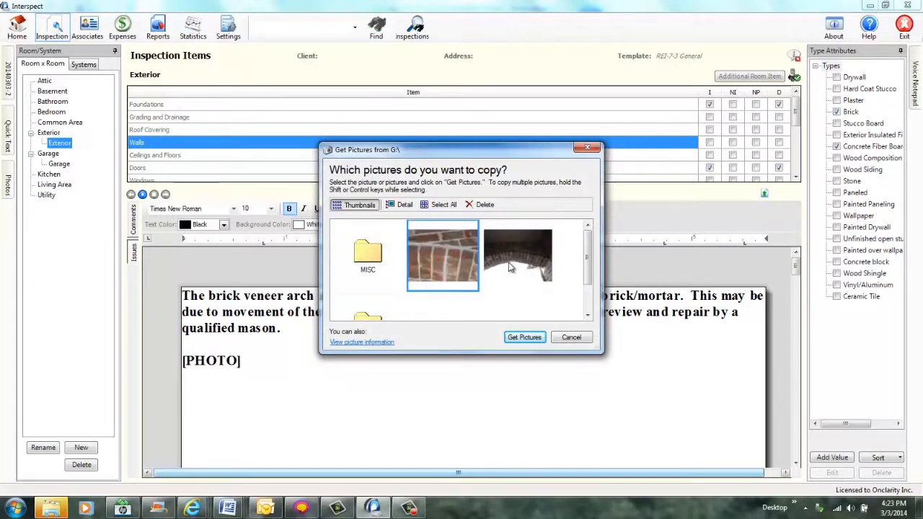
{"action": "left_click", "coordinate": [518, 255]}
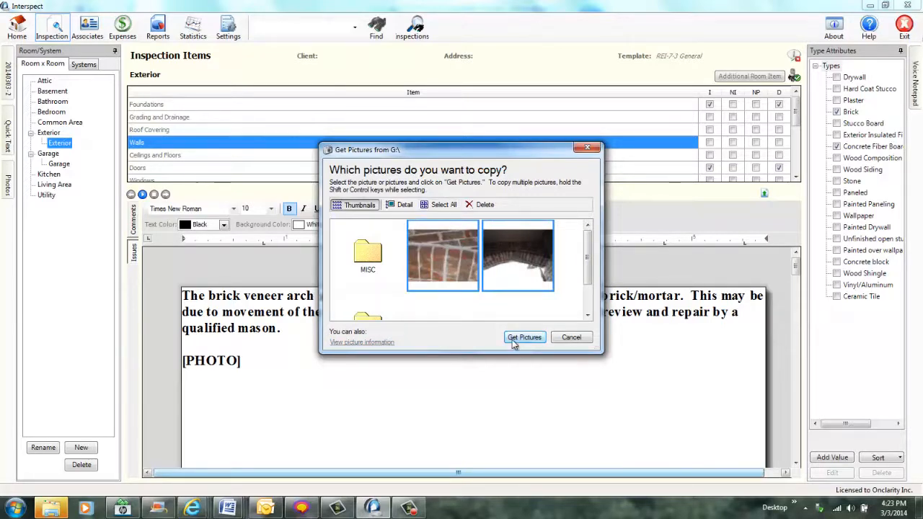
{"action": "left_click", "coordinate": [524, 337]}
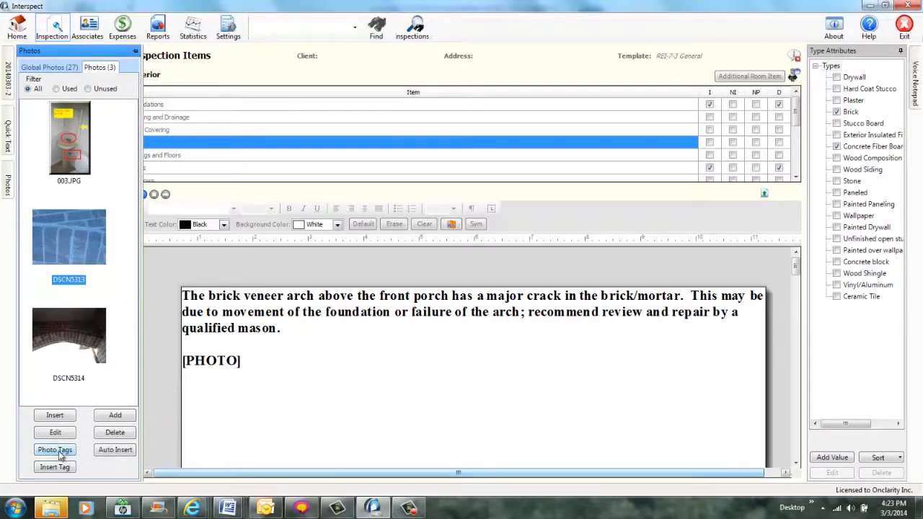
Step: Review the Exterior Walls row in the Photo Voice Tag Editor and confirm the tag assignments
{"action": "left_click", "coordinate": [55, 449]}
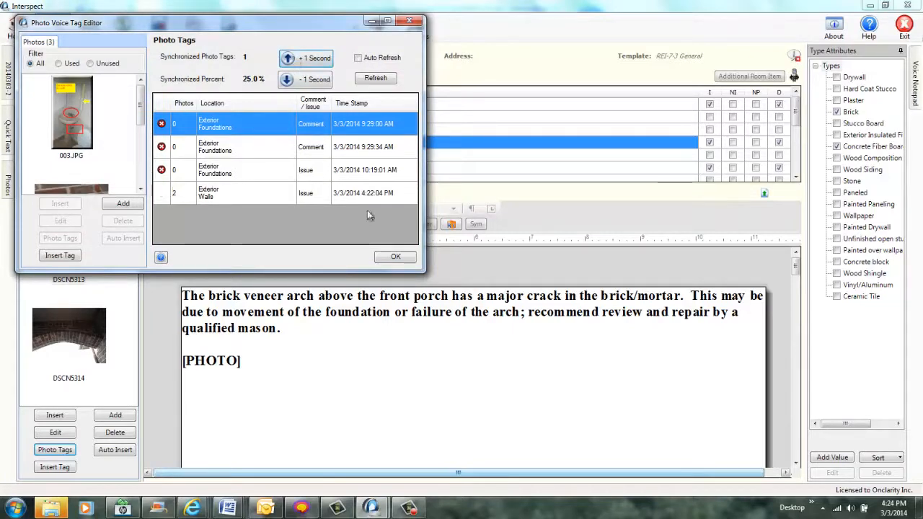
{"action": "left_click", "coordinate": [395, 255]}
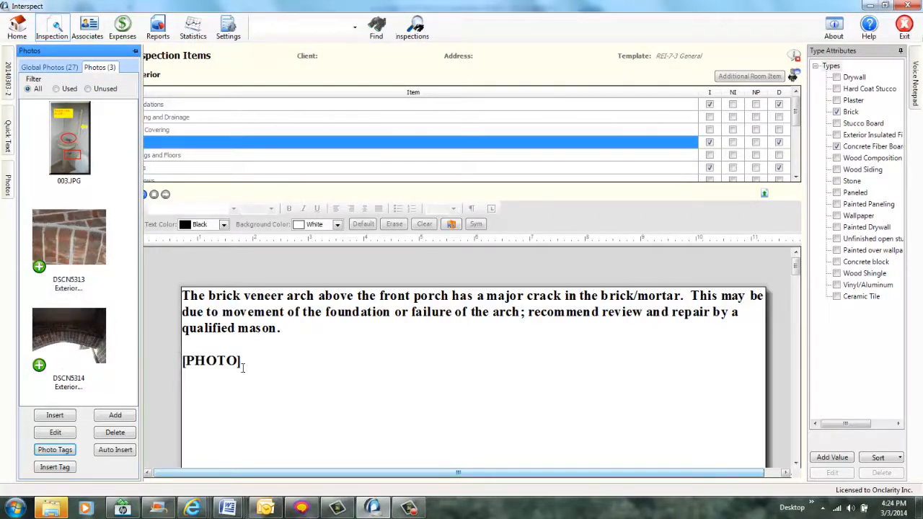
{"action": "mouse_move", "coordinate": [69, 238]}
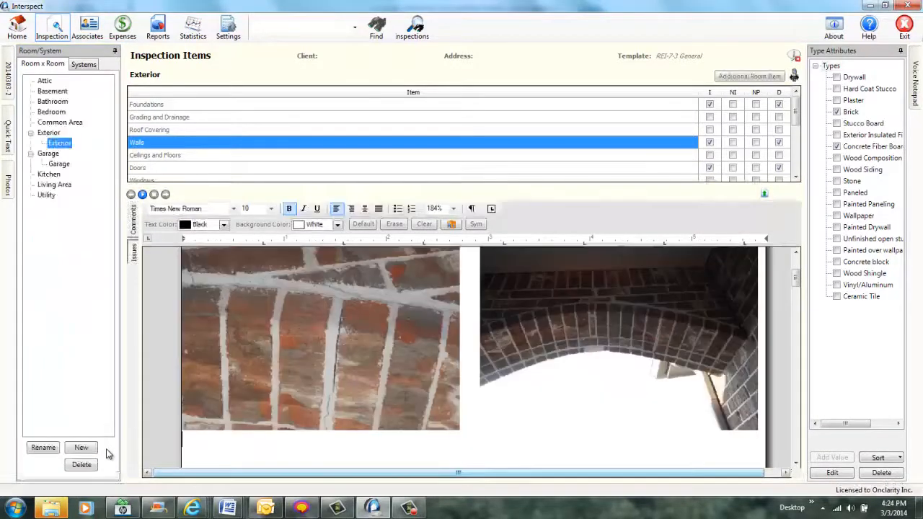
{"action": "mouse_move", "coordinate": [782, 258]}
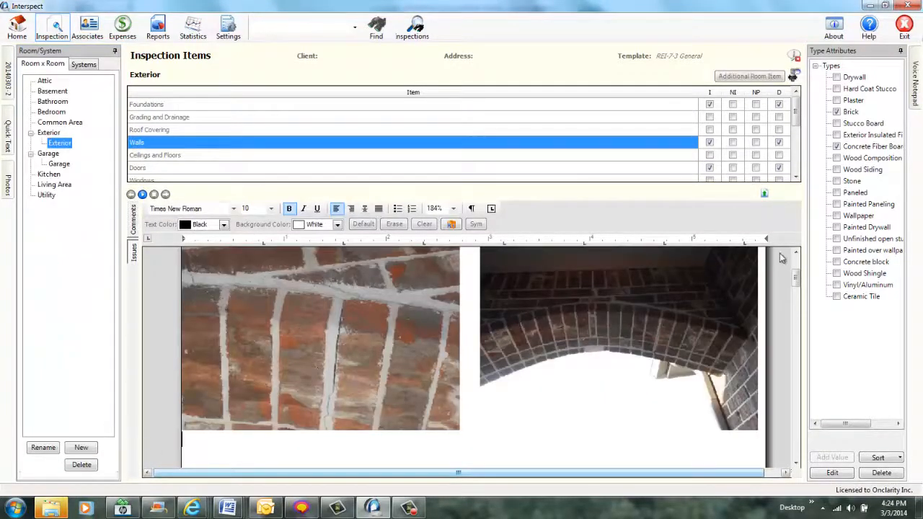
Step: Let Auto Insert place the two brick photos and reduce the comment zoom to 150%
{"action": "left_click", "coordinate": [795, 255]}
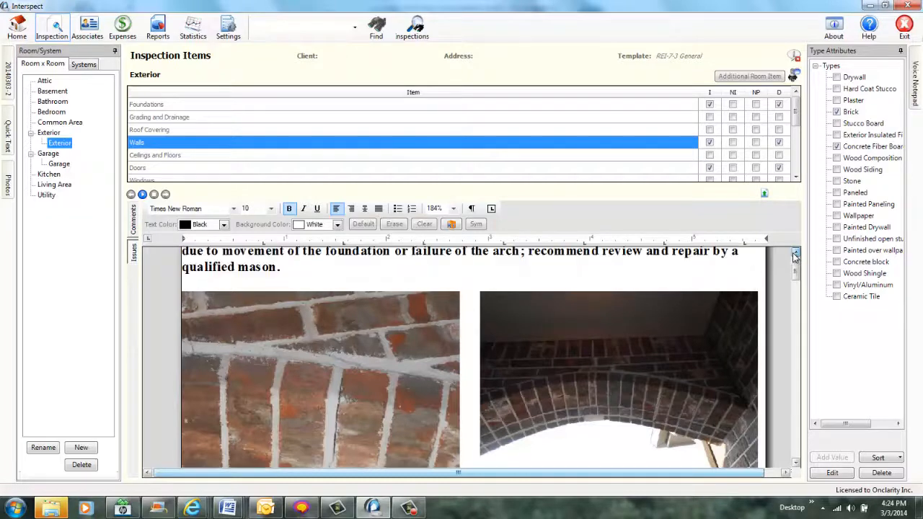
{"action": "left_click", "coordinate": [452, 208]}
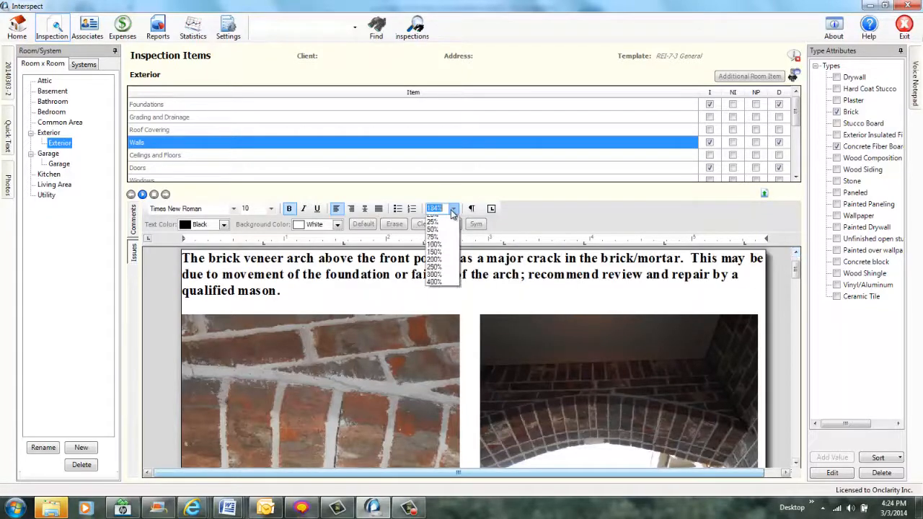
{"action": "left_click", "coordinate": [433, 244]}
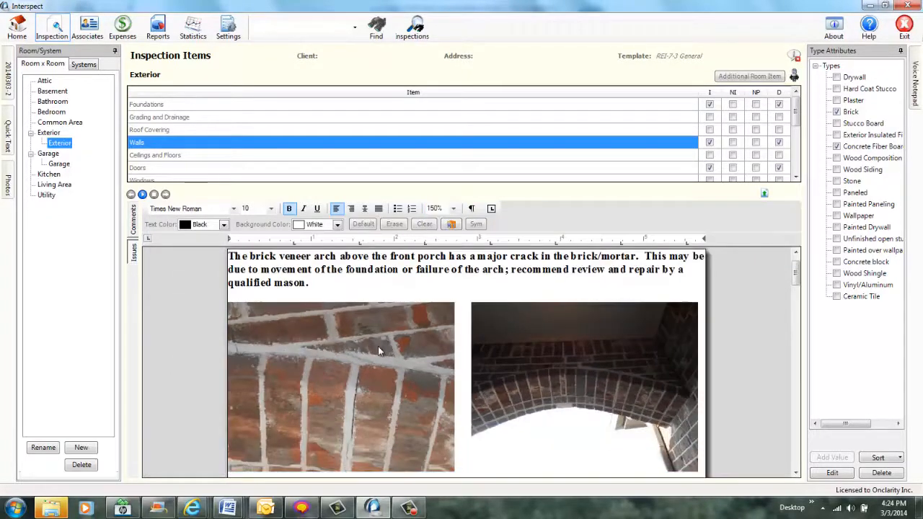